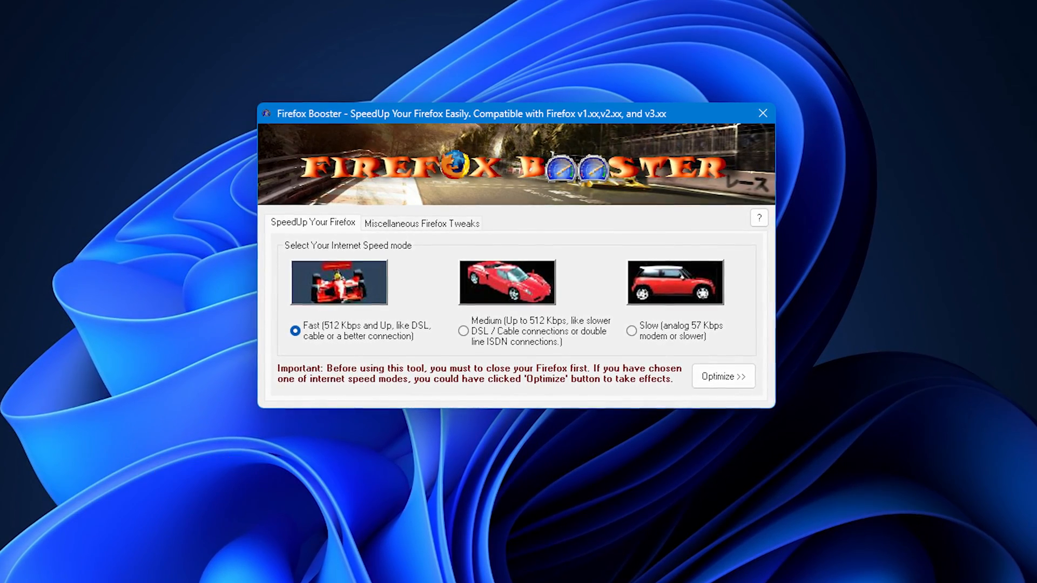
# Bring up the Firefox Preloader tray menu with its reload, unload and options entries.
pyautogui.moveTo(463, 113); pyautogui.dragTo(456, 113)
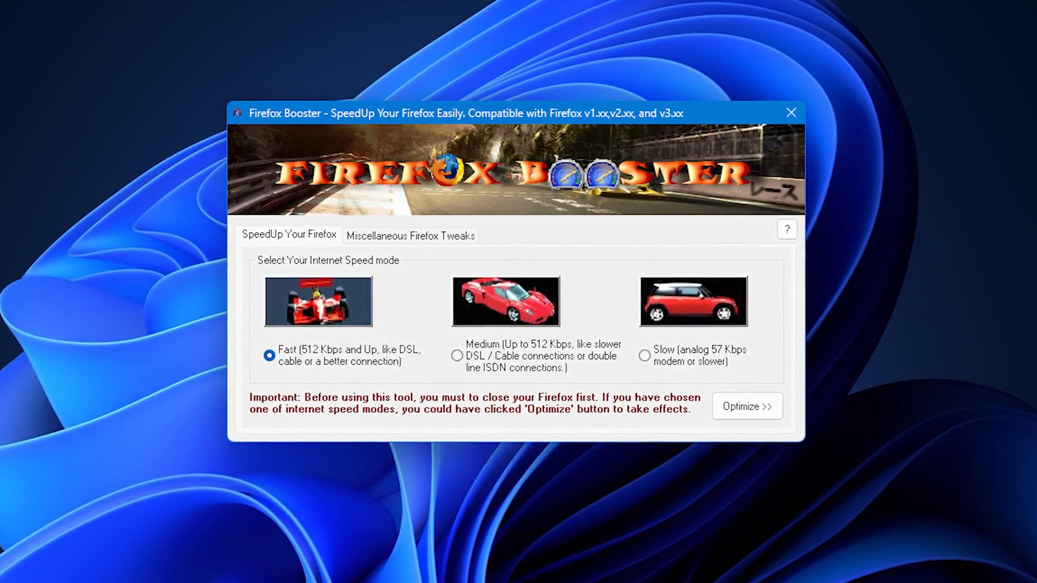
pyautogui.click(410, 240)
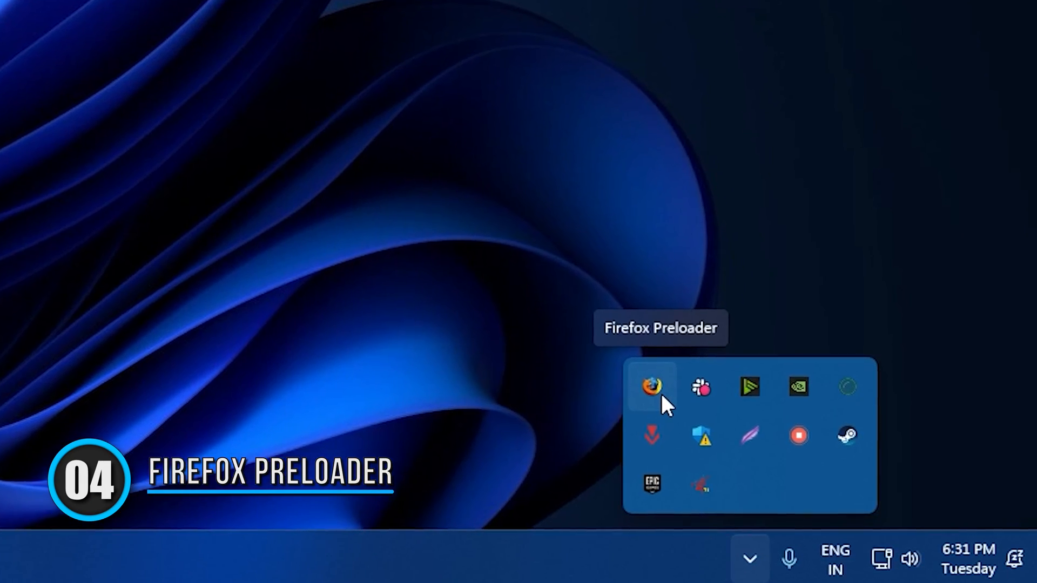
pyautogui.rightClick(651, 387)
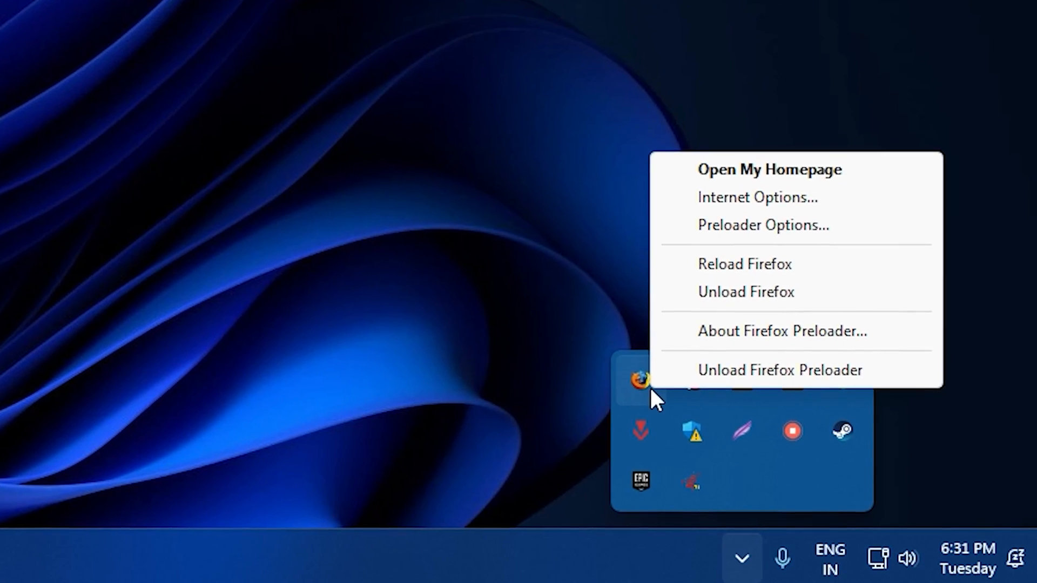